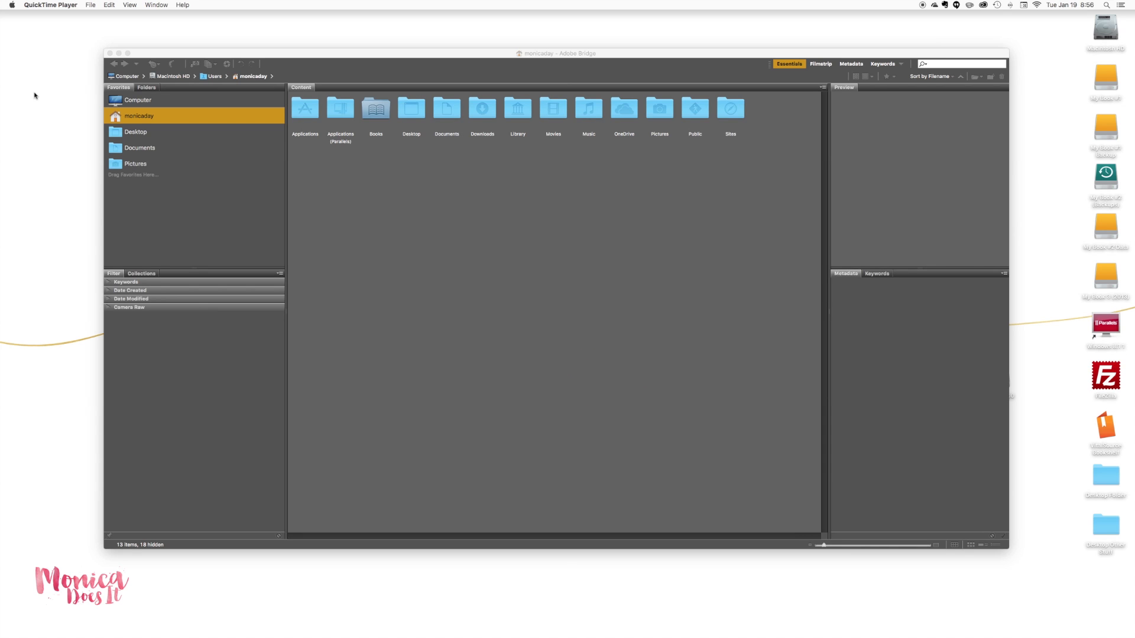
pyautogui.moveTo(625, 71)
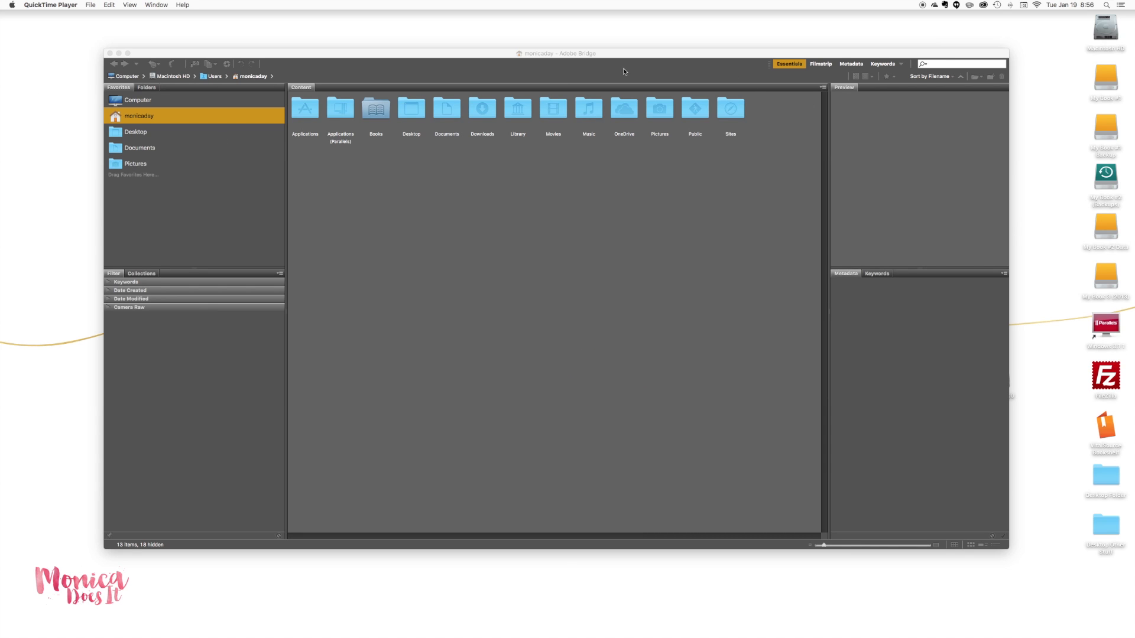
pyautogui.moveTo(903, 68)
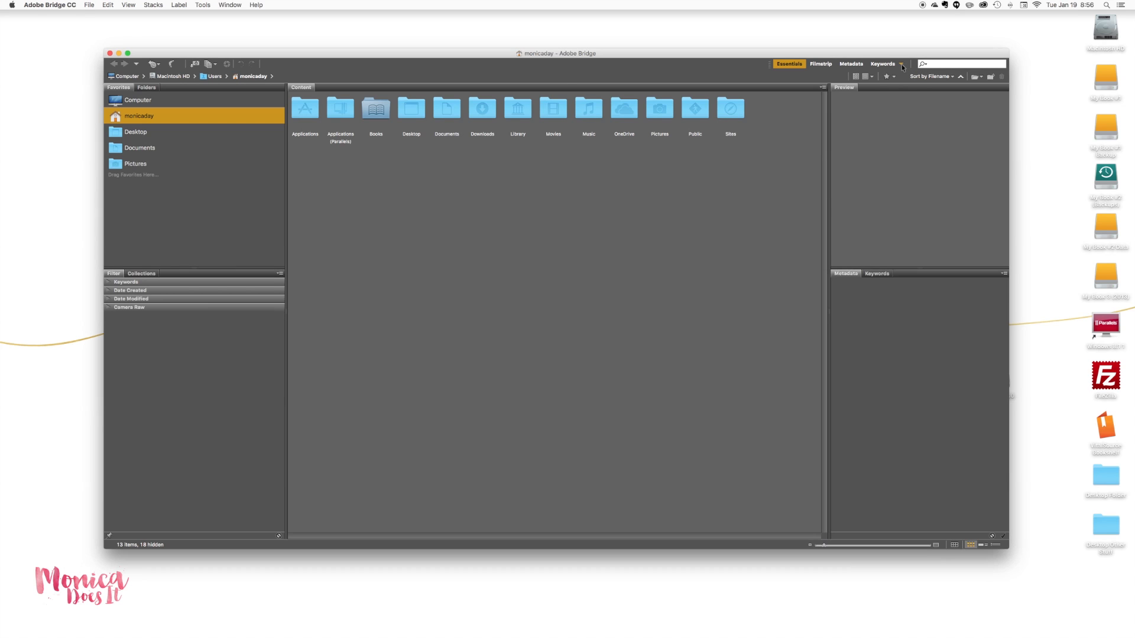
# Switch Bridge to the Filmstrip workspace with a large preview area.
pyautogui.click(901, 64)
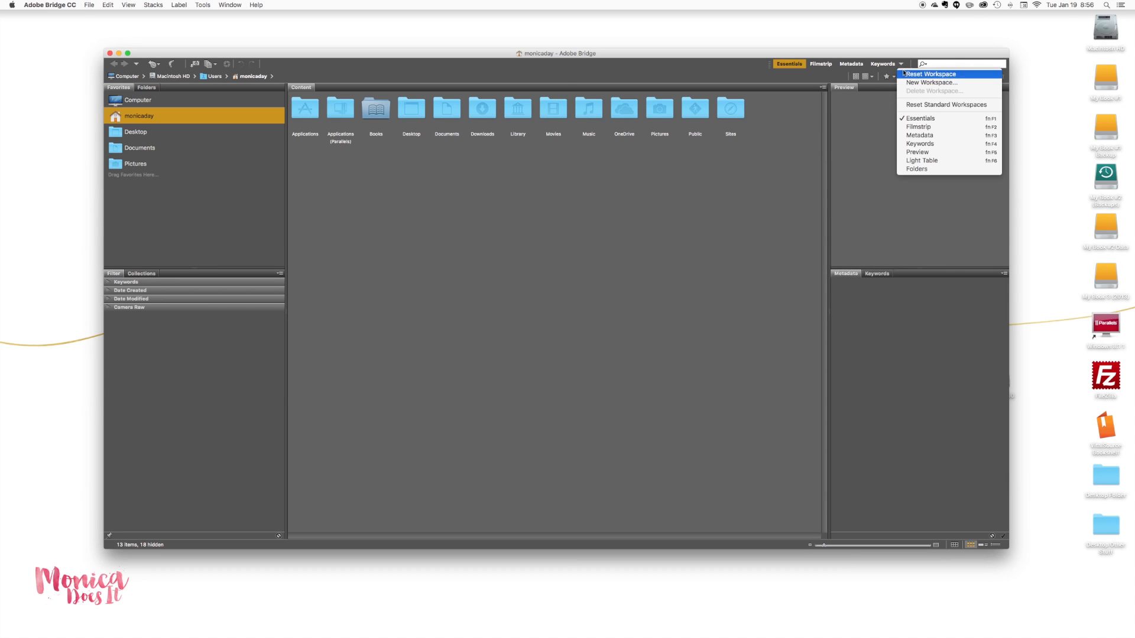
pyautogui.moveTo(920, 118)
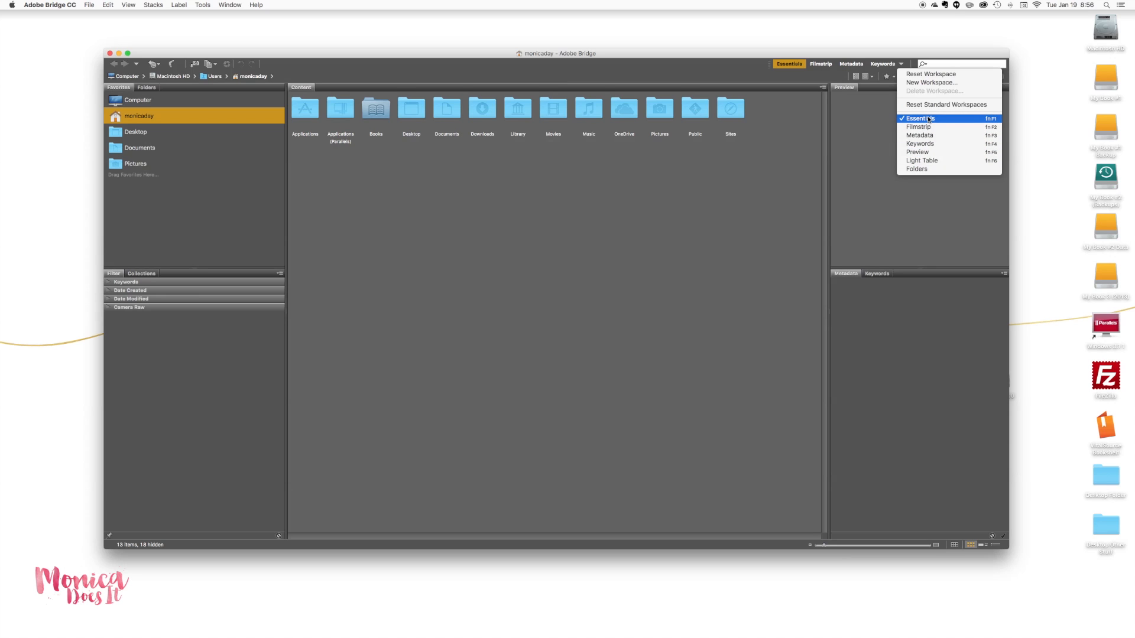
pyautogui.moveTo(920, 135)
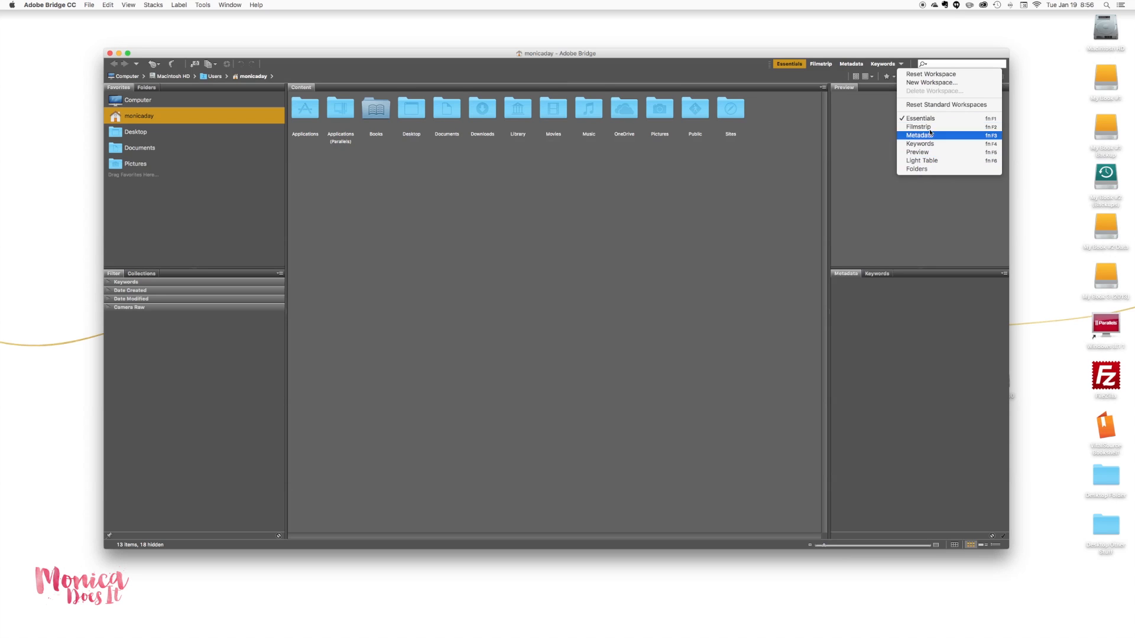
pyautogui.click(919, 126)
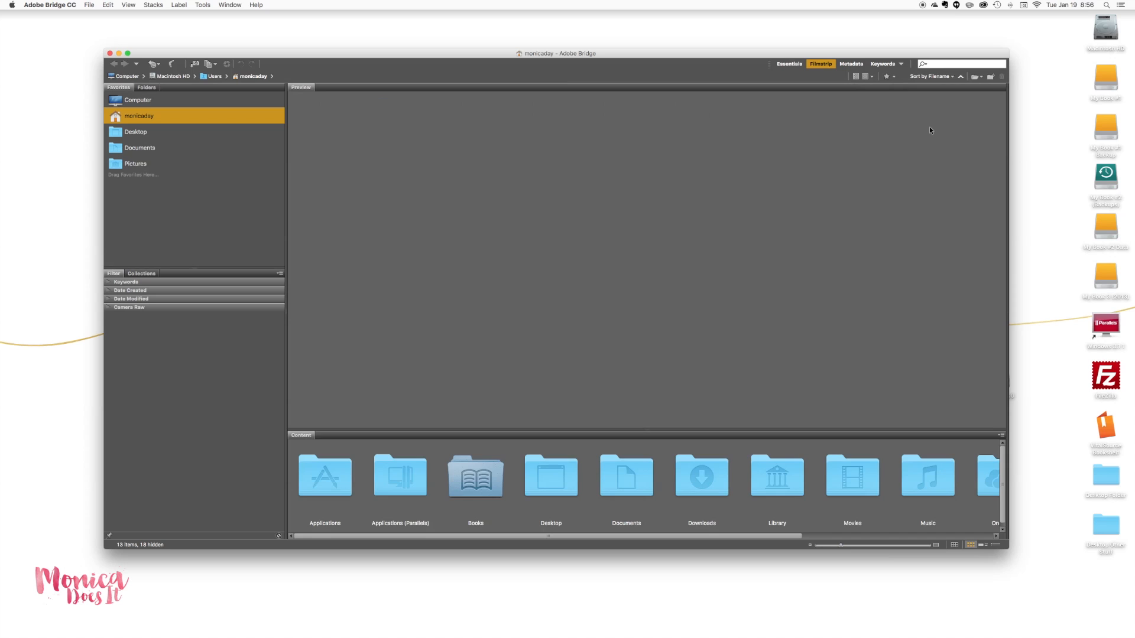
# Read the Mac installation steps on Chrome's Install Adobe Output Module help page.
pyautogui.click(789, 63)
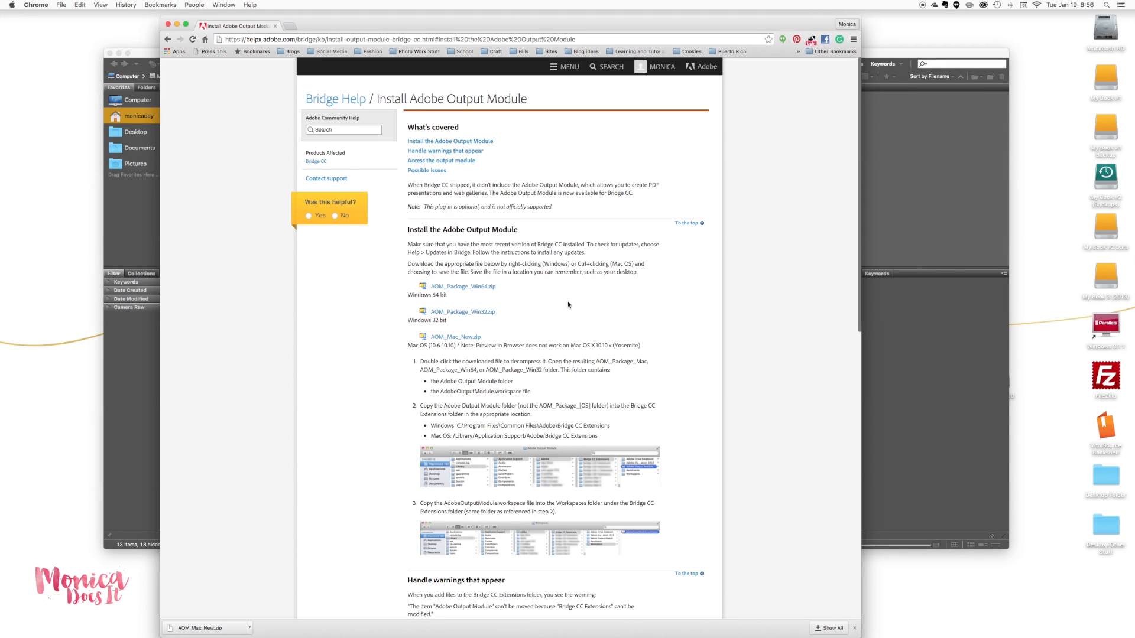
pyautogui.moveTo(580, 304)
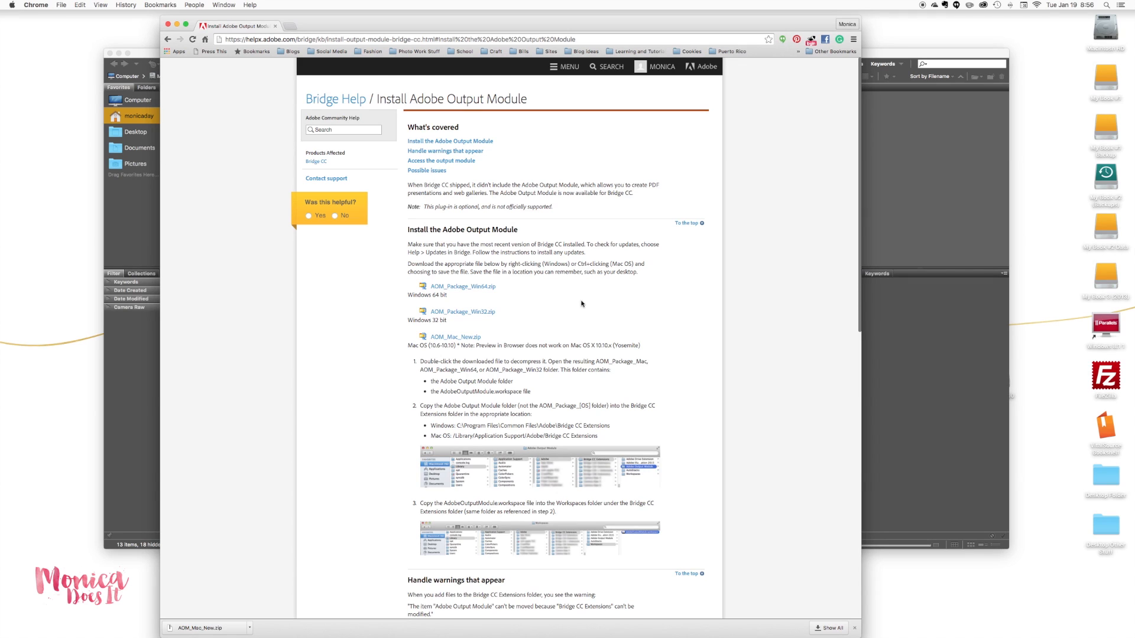
pyautogui.moveTo(335, 99)
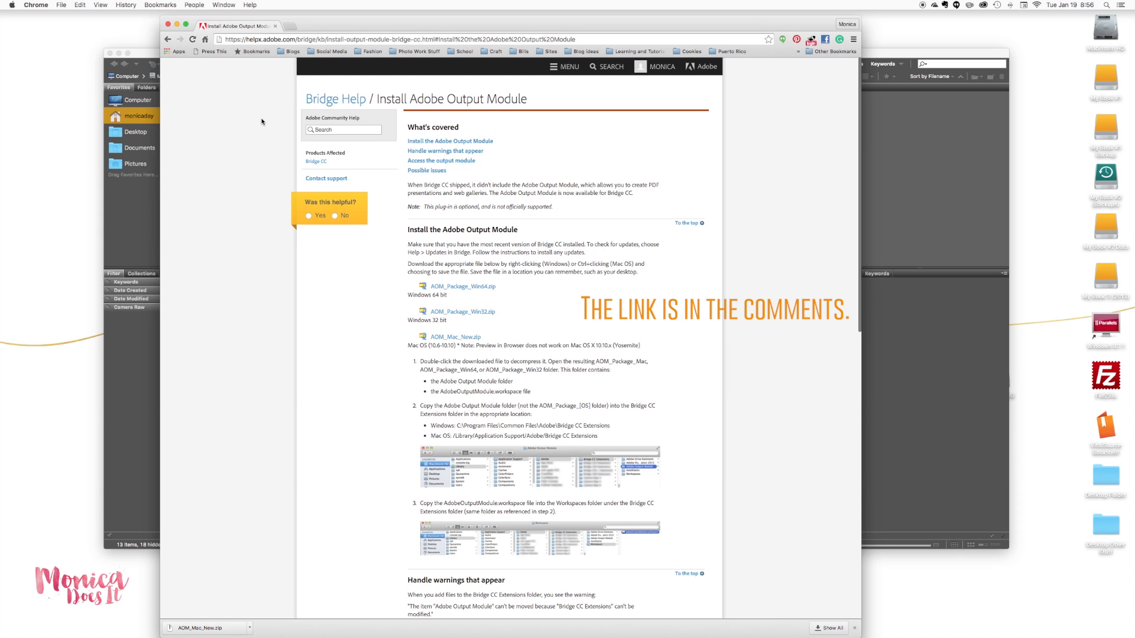
pyautogui.moveTo(326, 270)
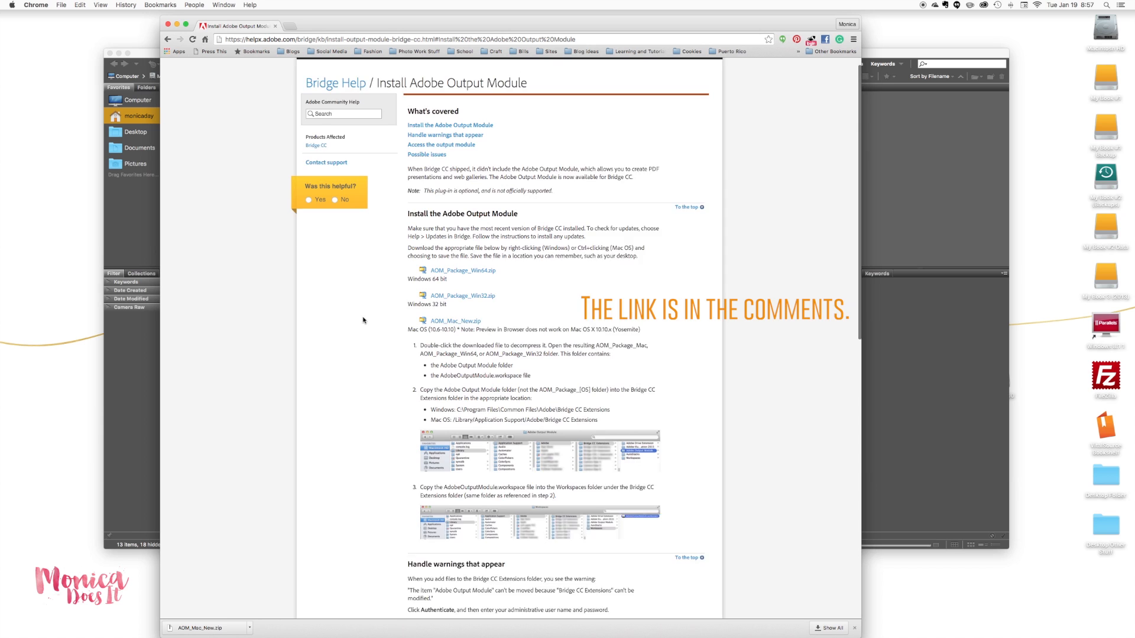
pyautogui.scroll(-3)
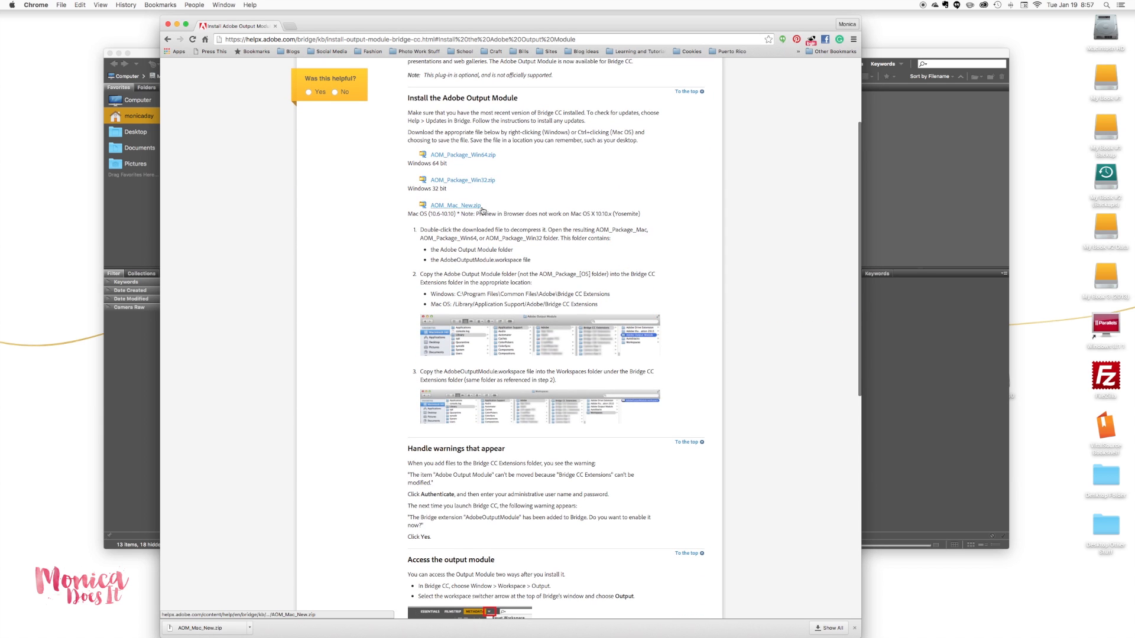
pyautogui.moveTo(455, 206)
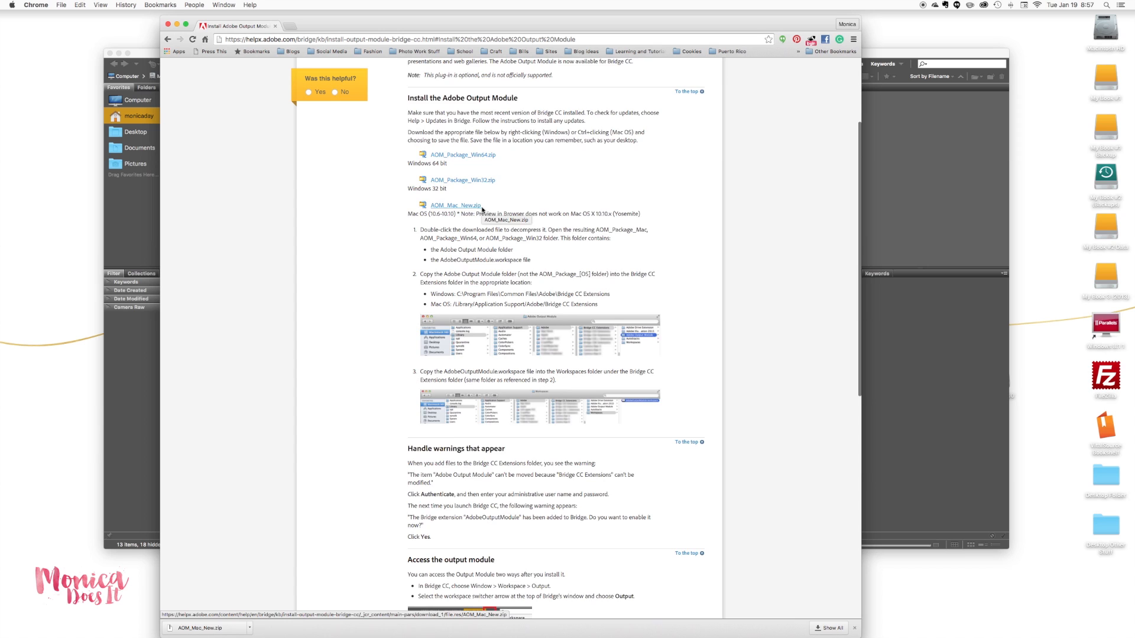
pyautogui.scroll(-3)
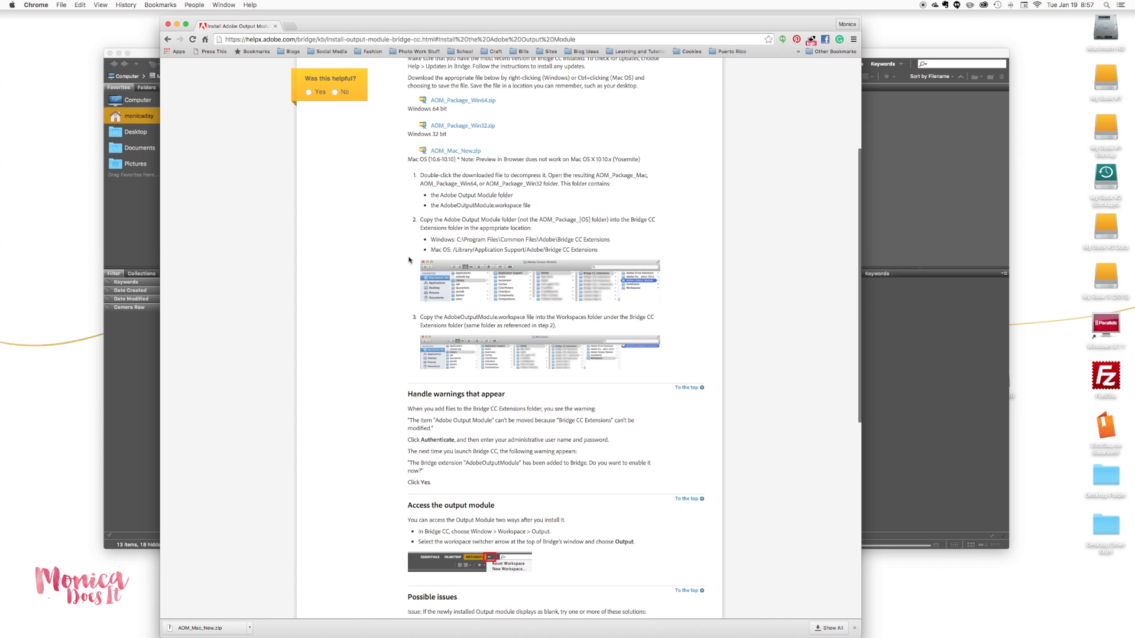
pyautogui.moveTo(702, 339)
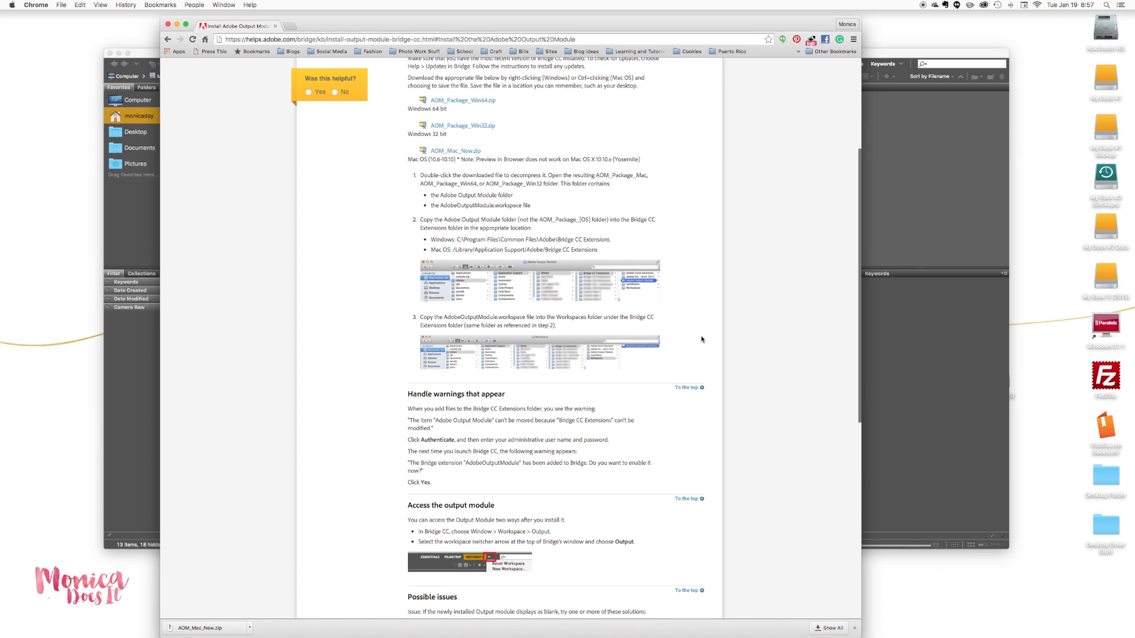
pyautogui.moveTo(699, 339)
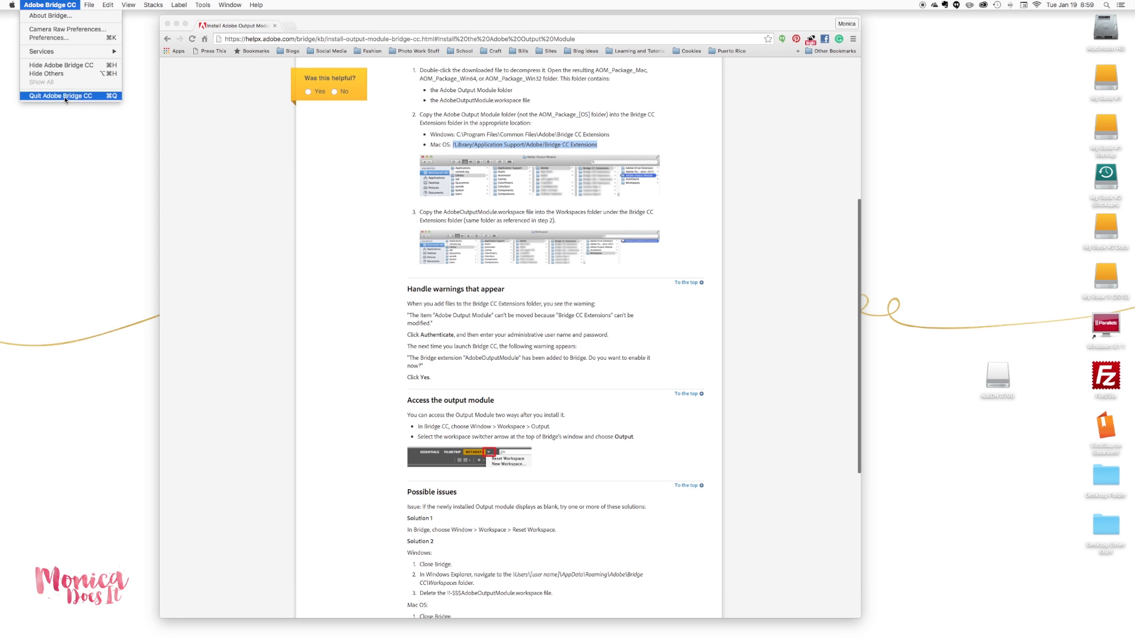
# Quit and relaunch Bridge, then enable the AdobeOutputModule extension.
pyautogui.click(59, 96)
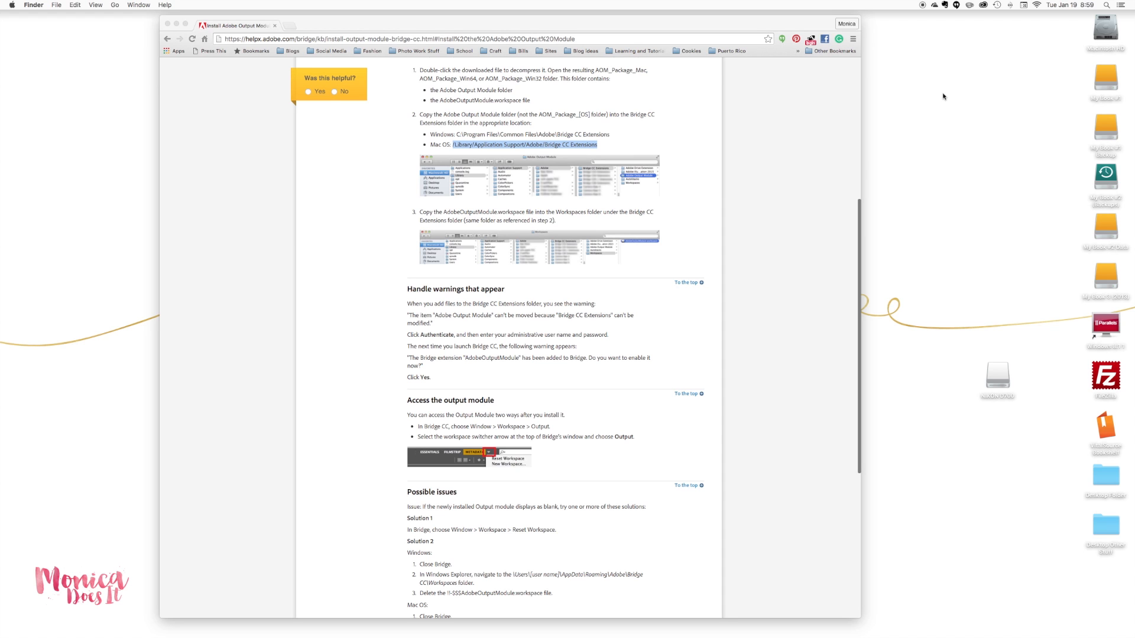
pyautogui.click(168, 24)
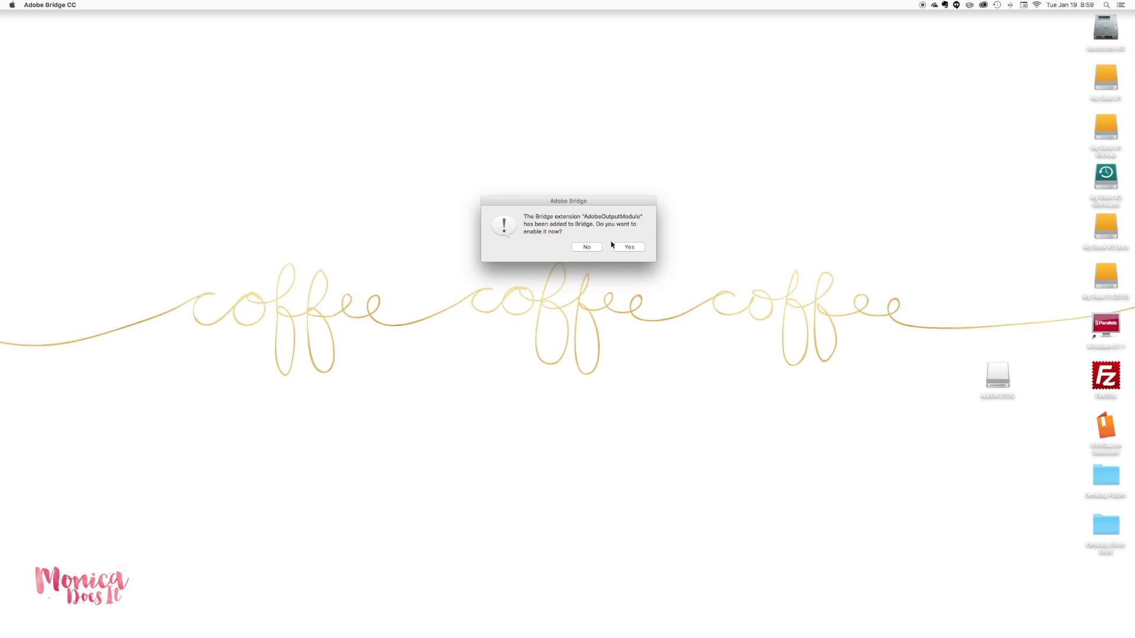
pyautogui.click(629, 247)
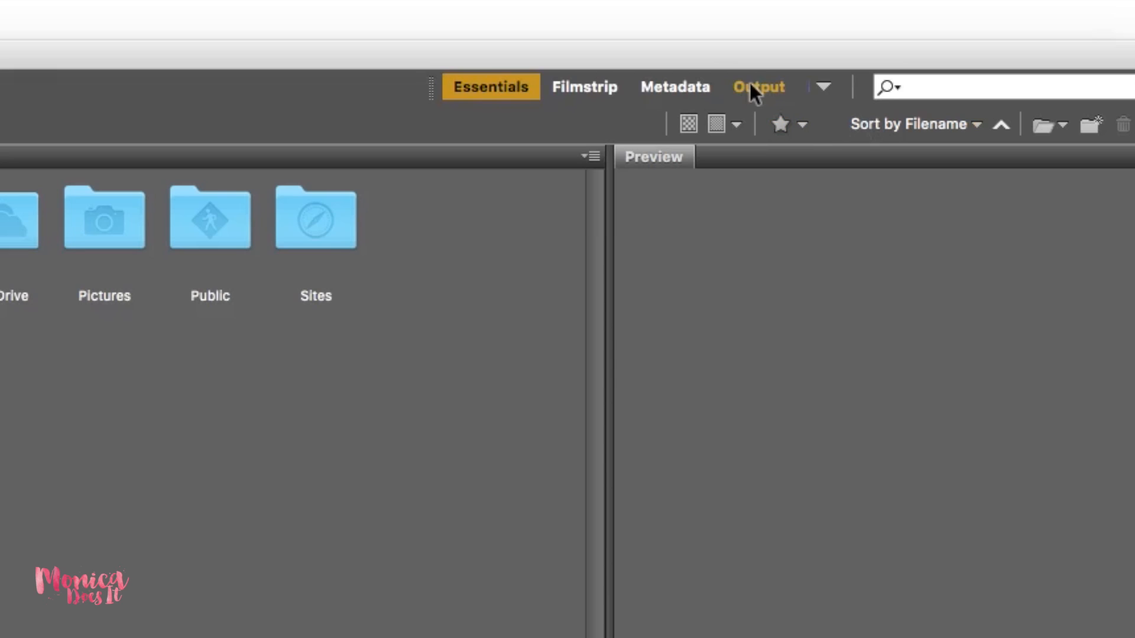
# Switch Bridge to the Output workspace showing the PDF options.
pyautogui.click(758, 87)
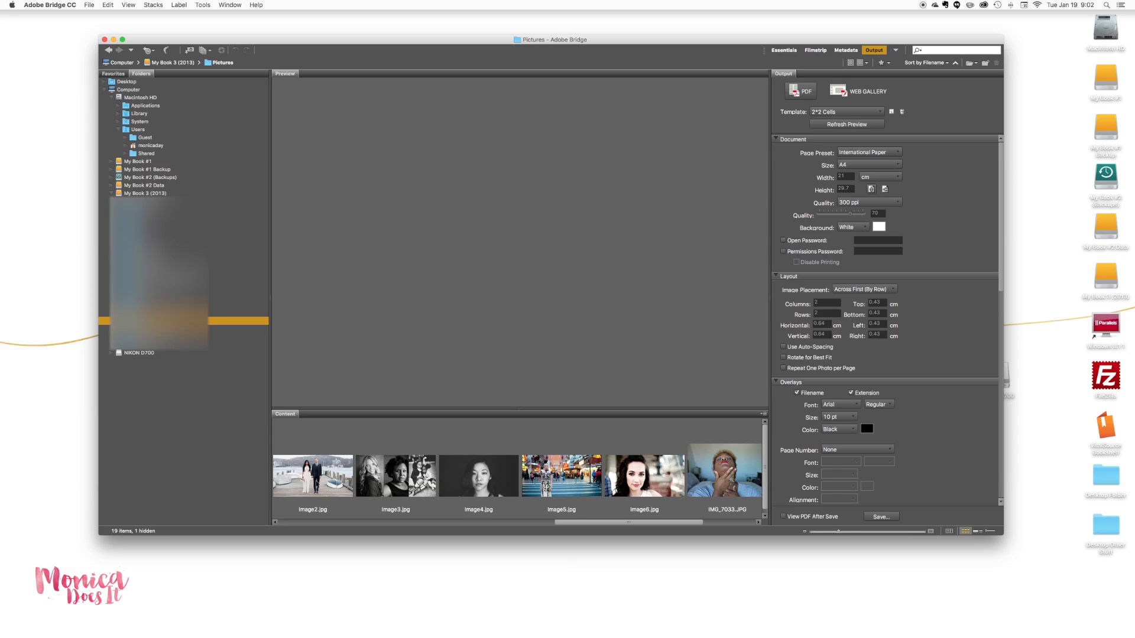
# Select all six Pictures photos for the PDF preview and show the template list.
pyautogui.click(312, 475)
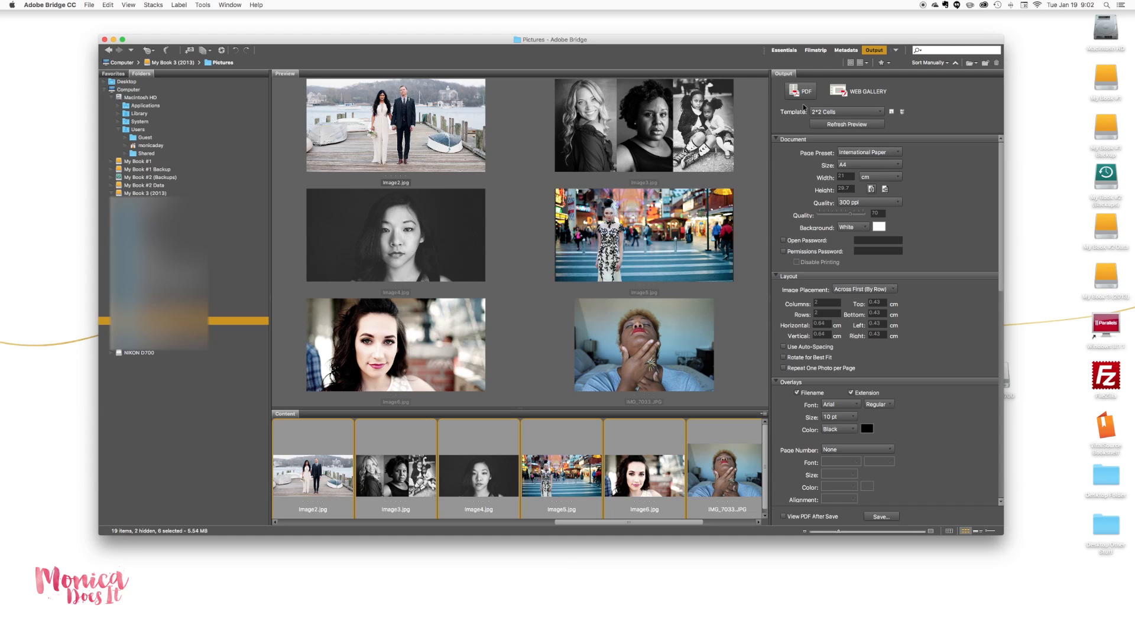
pyautogui.click(846, 111)
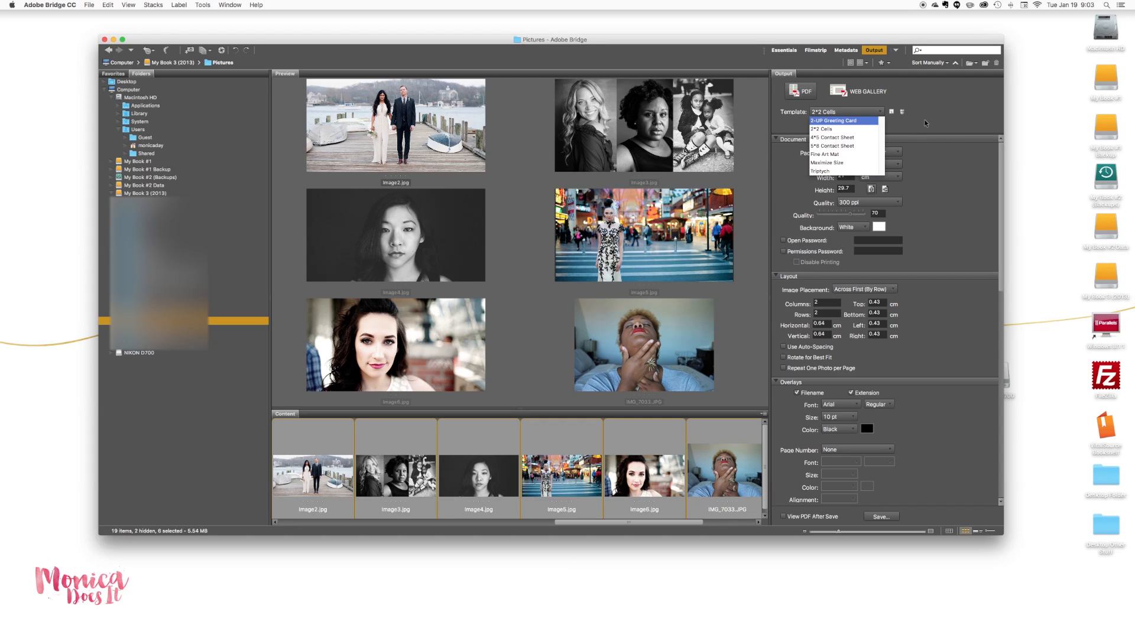
# Set the page preset to U.S. Paper, Letter size 8.5×11 inches.
pyautogui.click(822, 129)
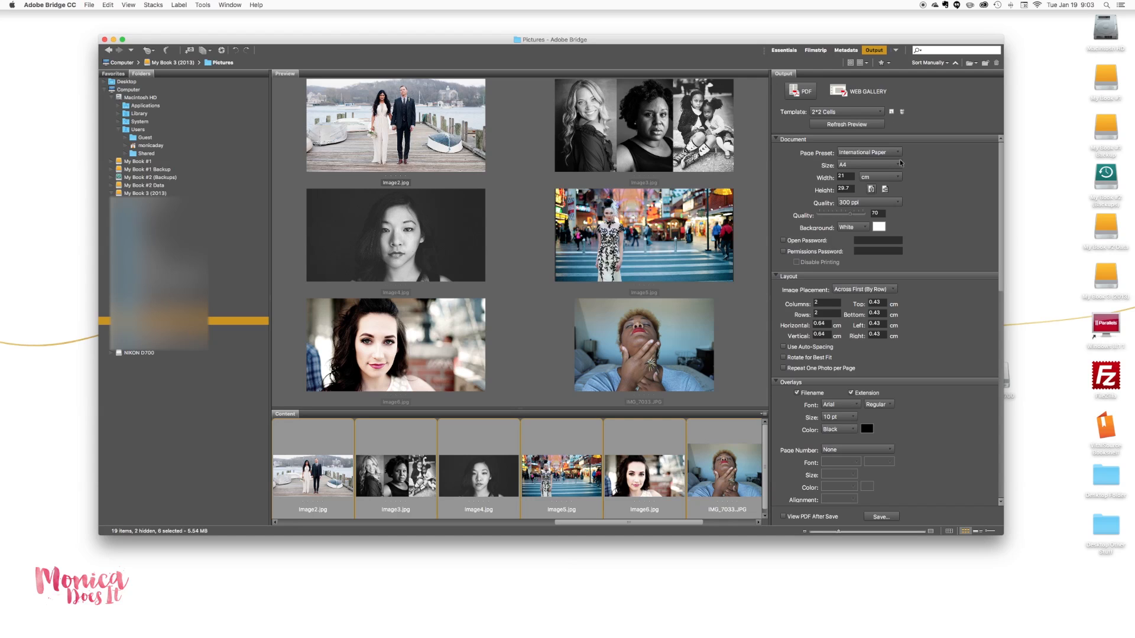
pyautogui.click(869, 152)
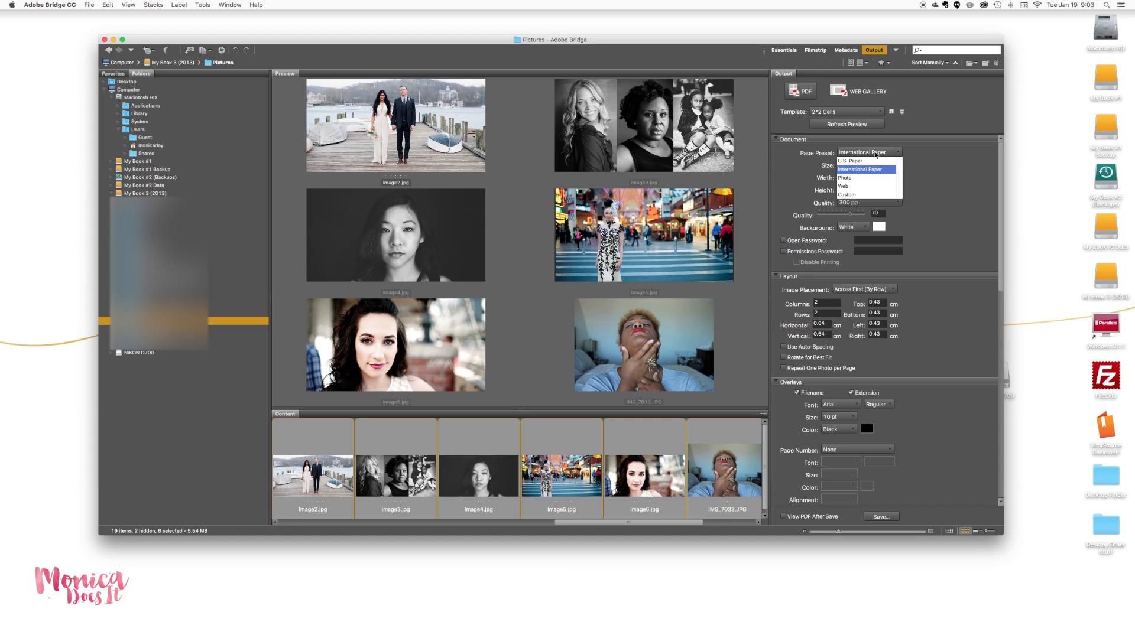
pyautogui.click(849, 161)
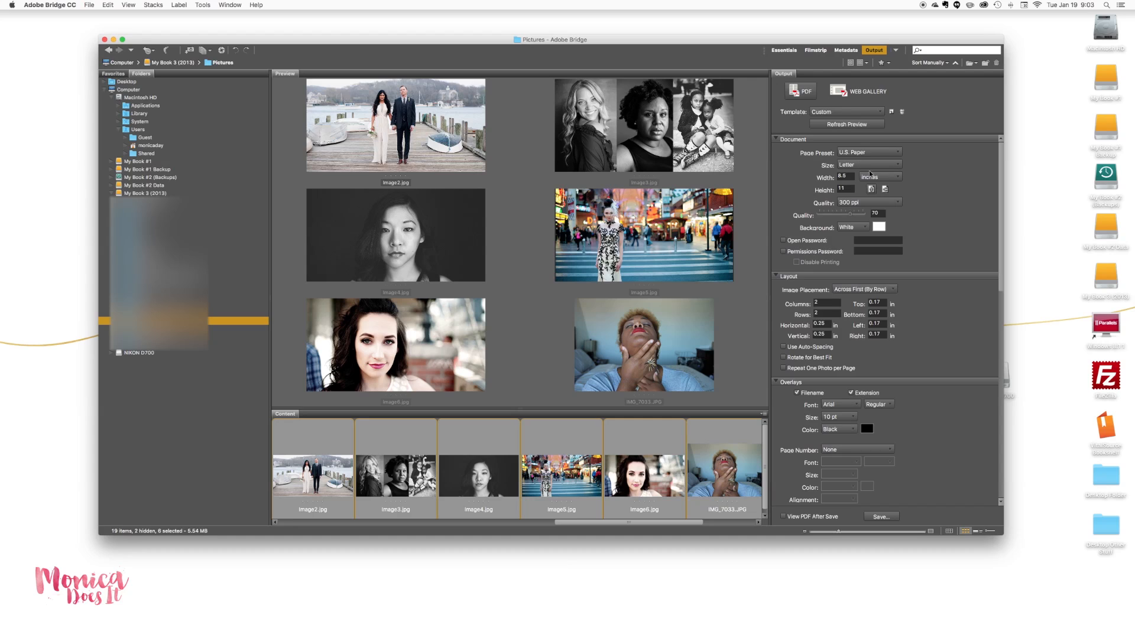
pyautogui.moveTo(880, 172)
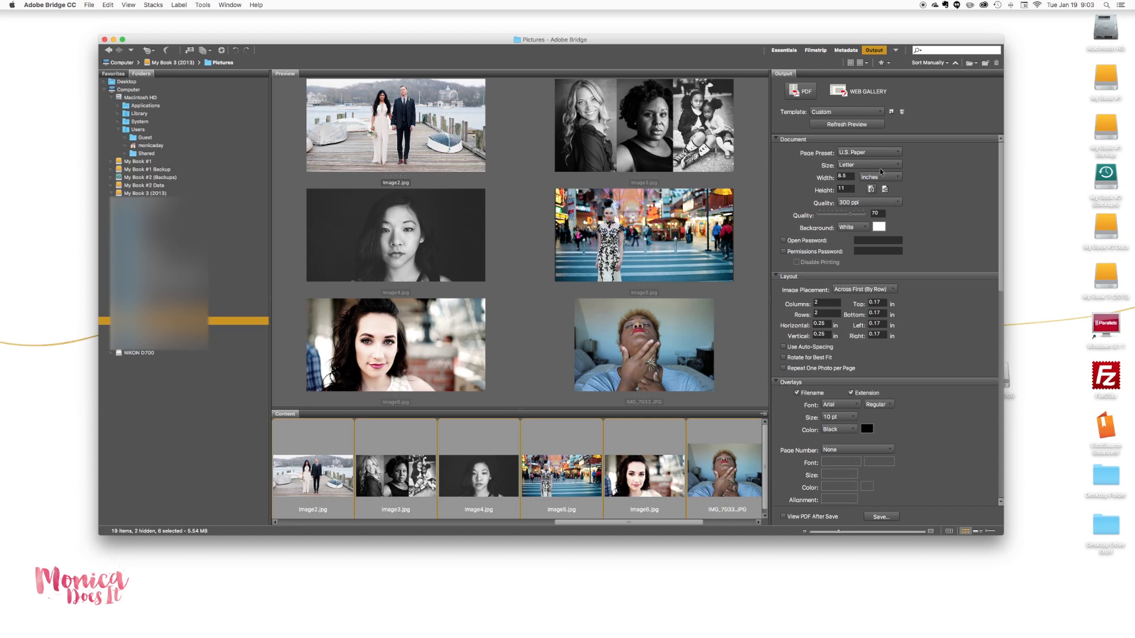
pyautogui.moveTo(859, 165)
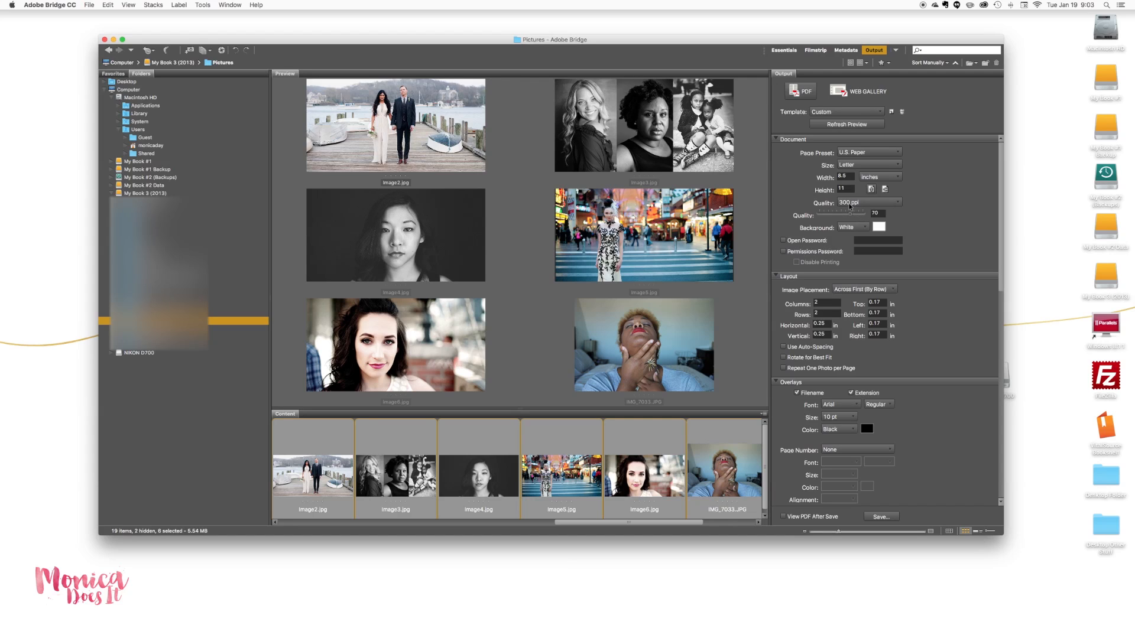
pyautogui.moveTo(865, 236)
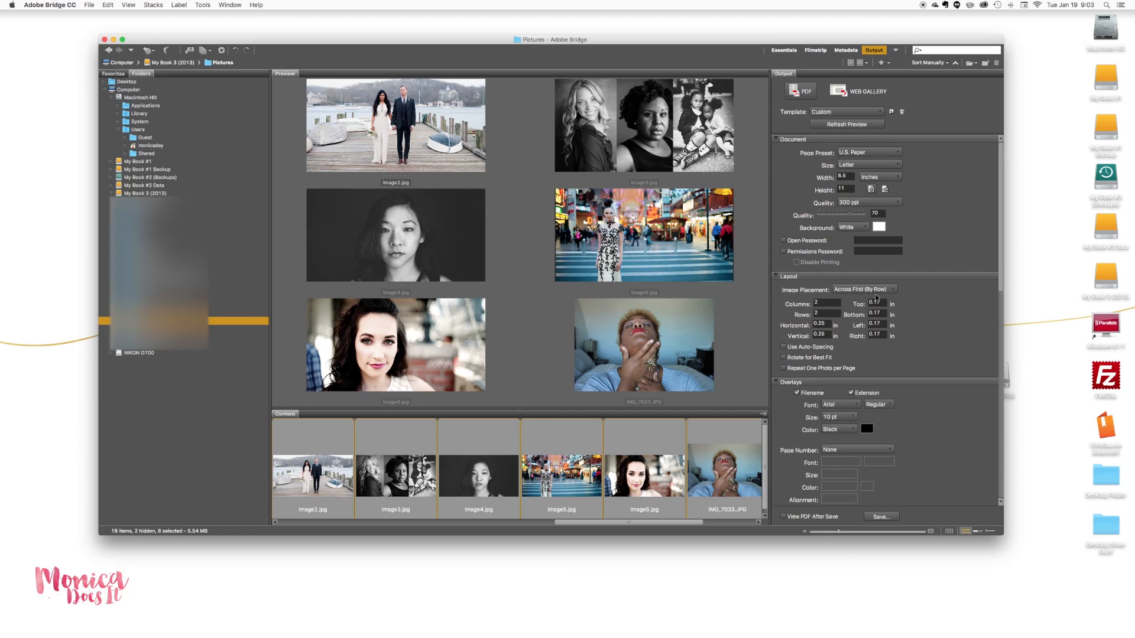
# Use 1 column and 1 row, one photo per page, with View PDF After Save on.
pyautogui.click(827, 303)
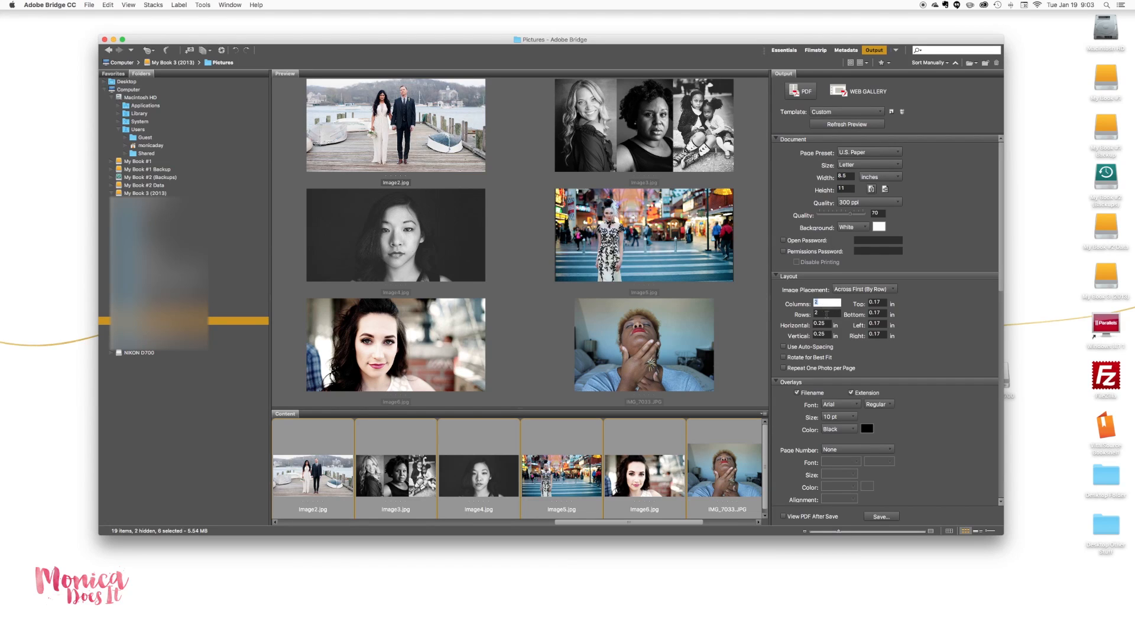
pyautogui.click(826, 303)
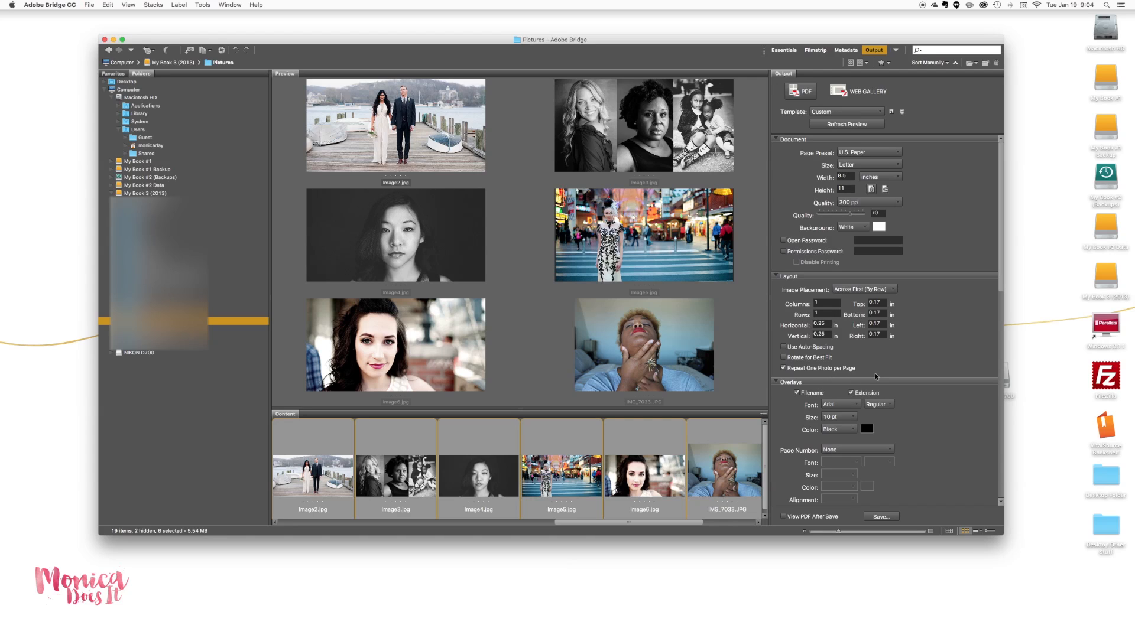
pyautogui.click(776, 383)
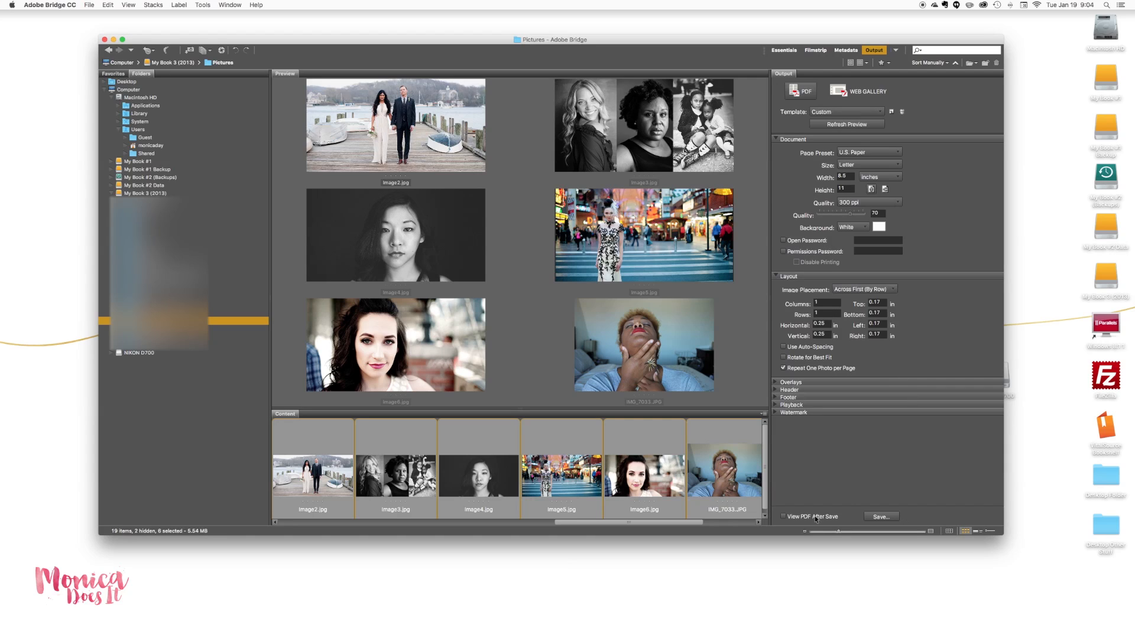
pyautogui.click(782, 516)
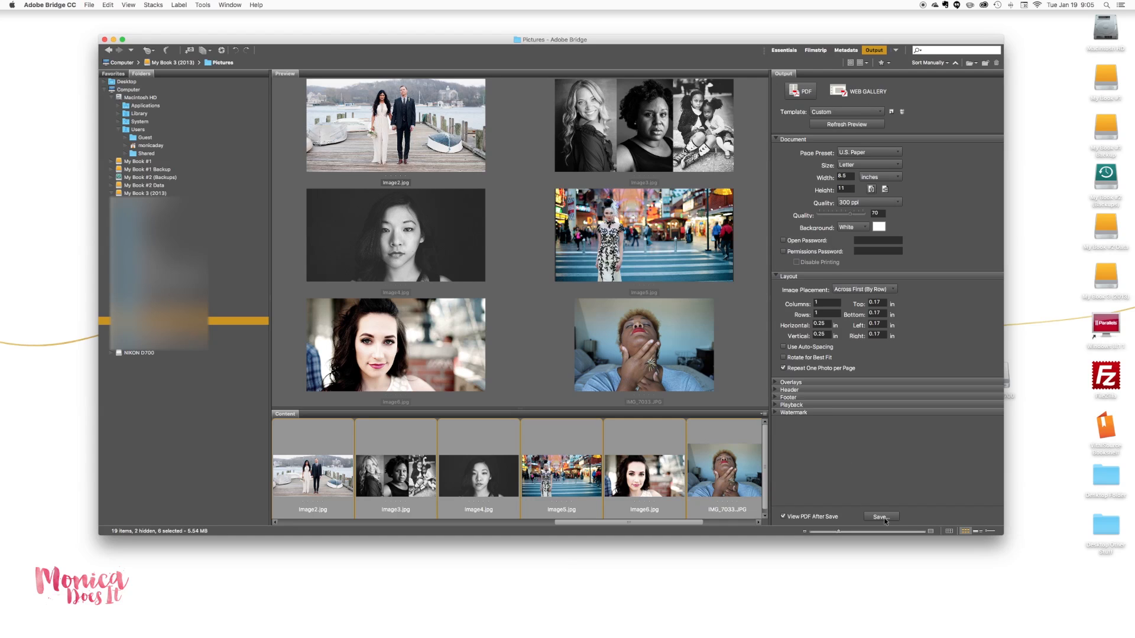
# Save 'PDF Example' to the Desktop and page through it in Adobe Reader.
pyautogui.click(880, 516)
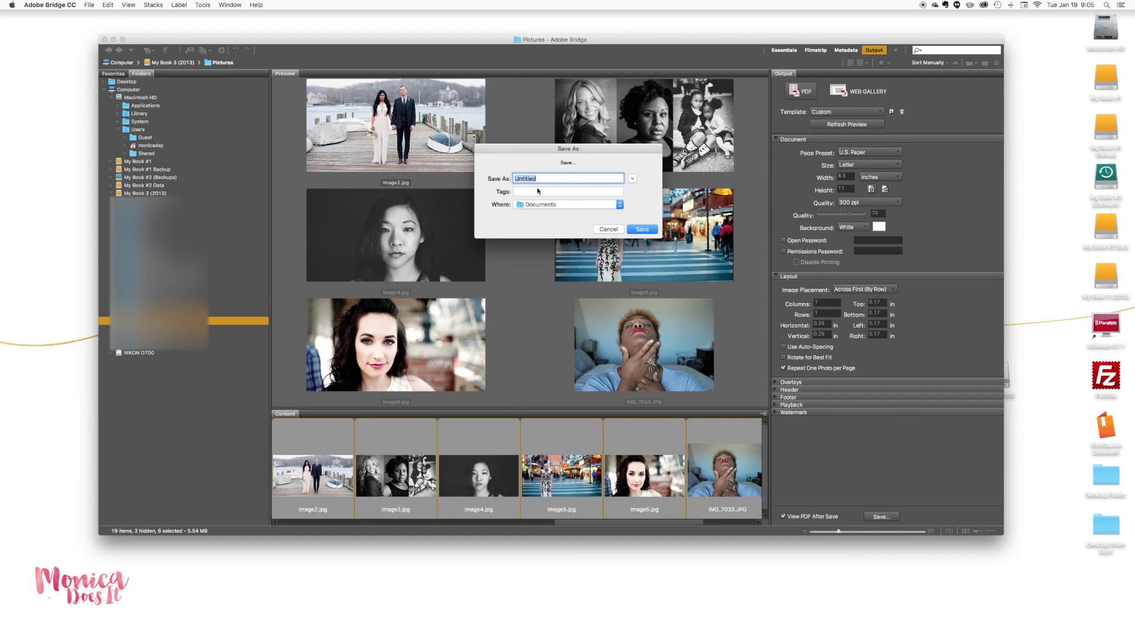
pyautogui.moveTo(563, 191)
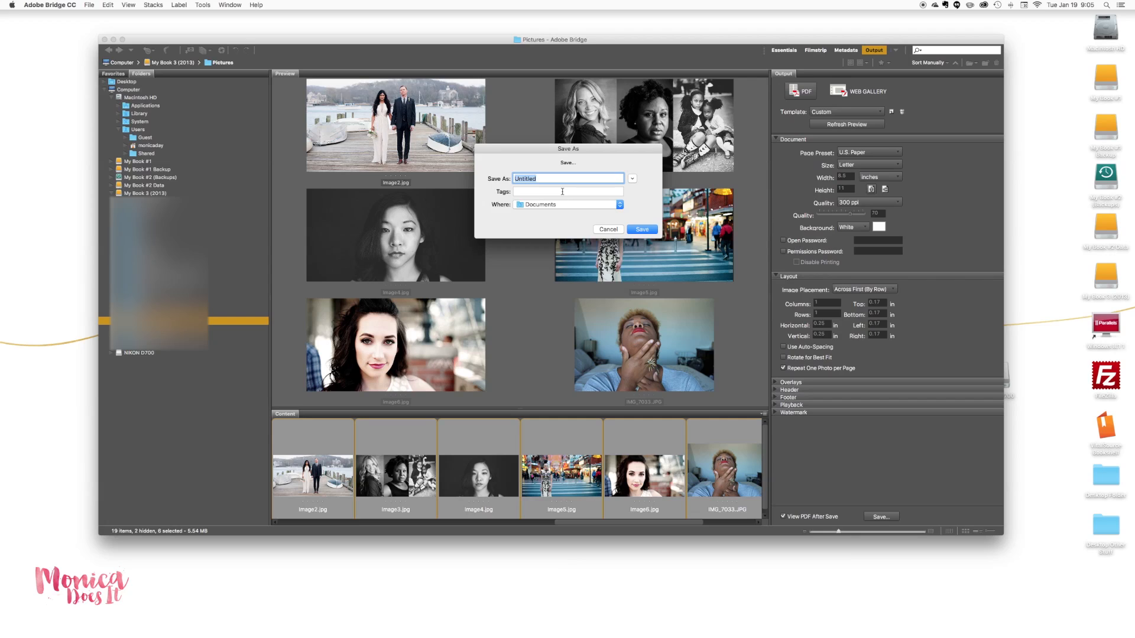
pyautogui.write('PDF')
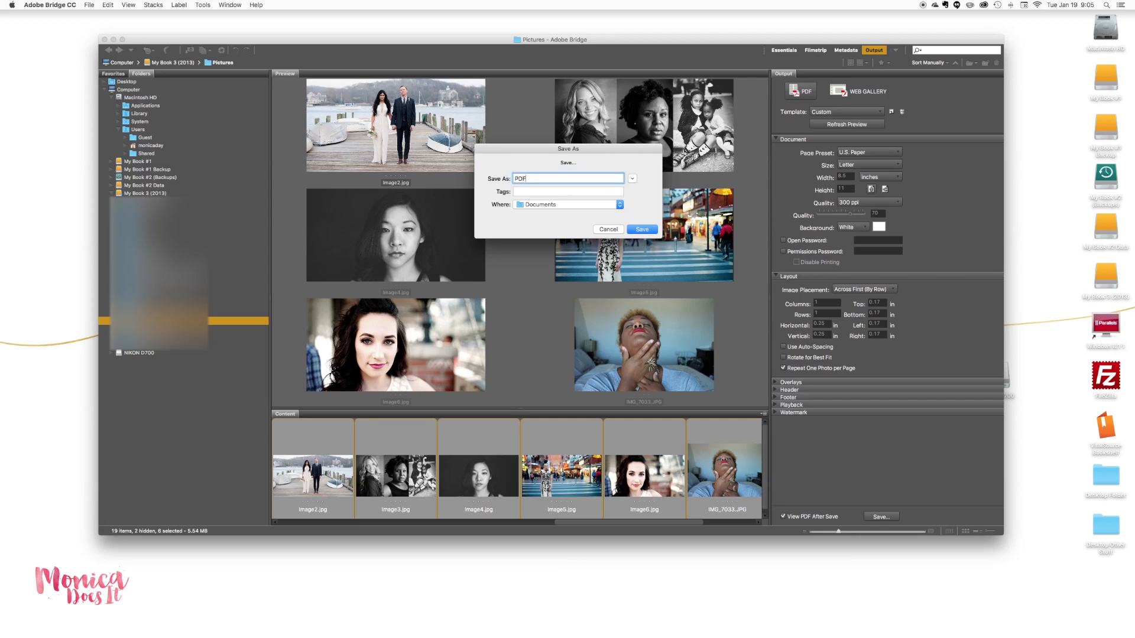
pyautogui.write('Example')
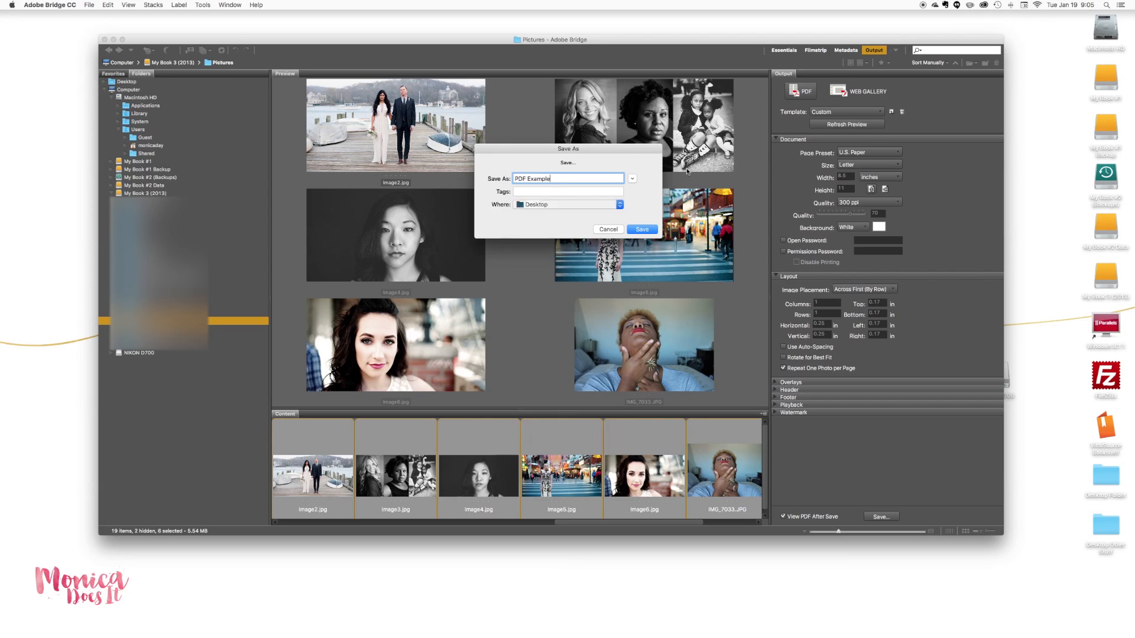
pyautogui.click(640, 229)
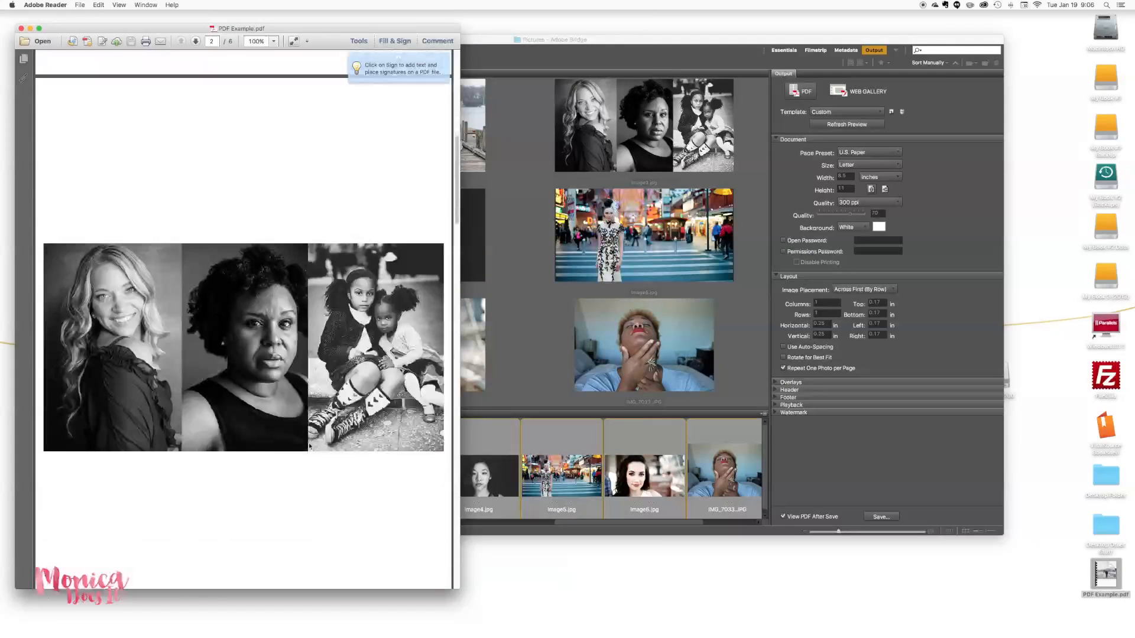
pyautogui.click(194, 41)
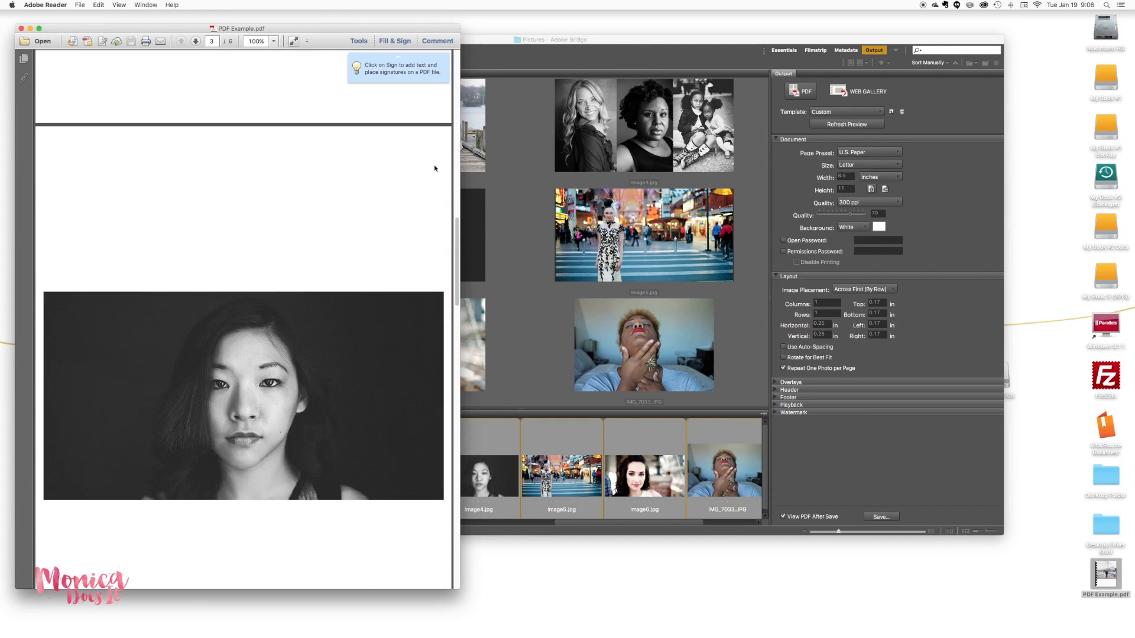